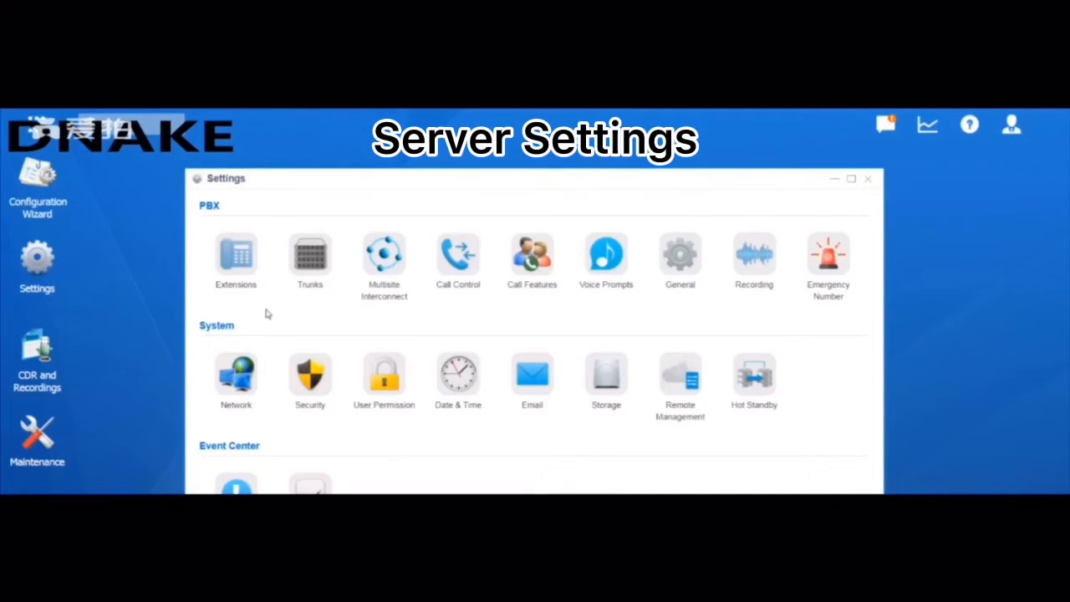
click(234, 255)
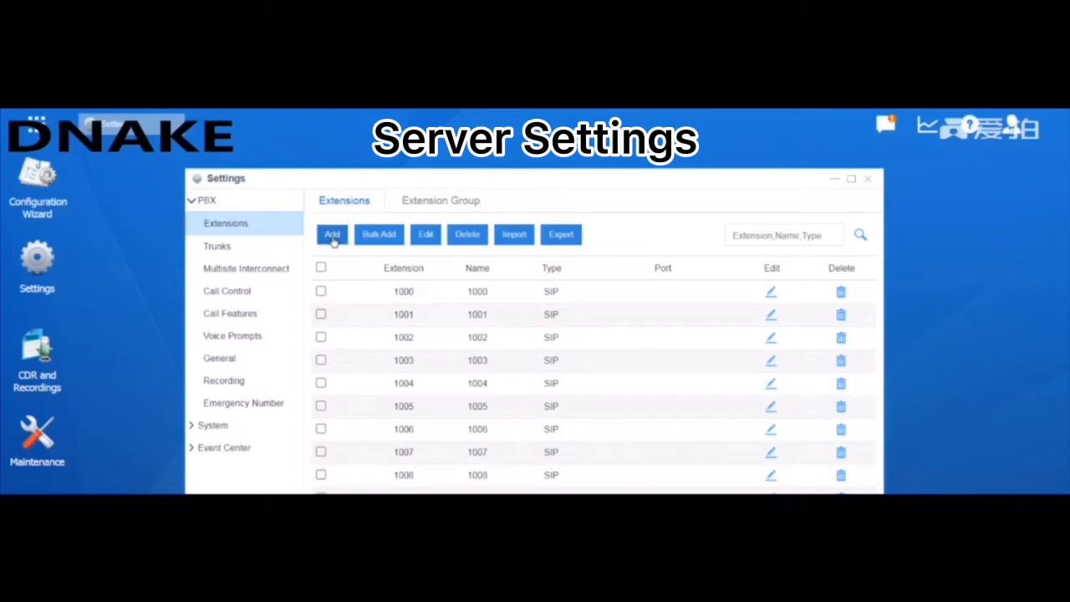
click(331, 234)
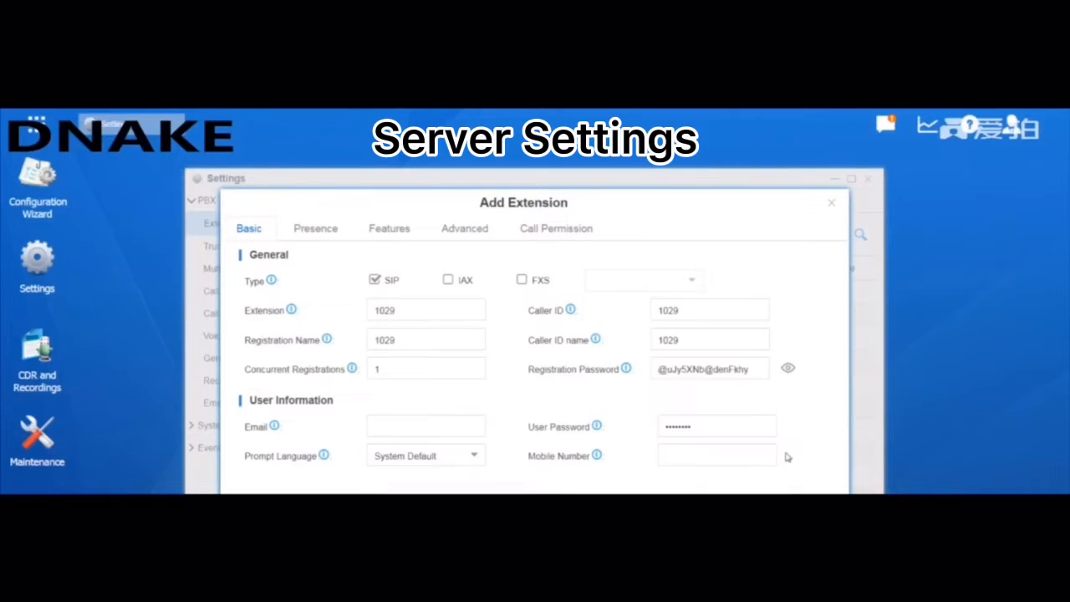
click(709, 368)
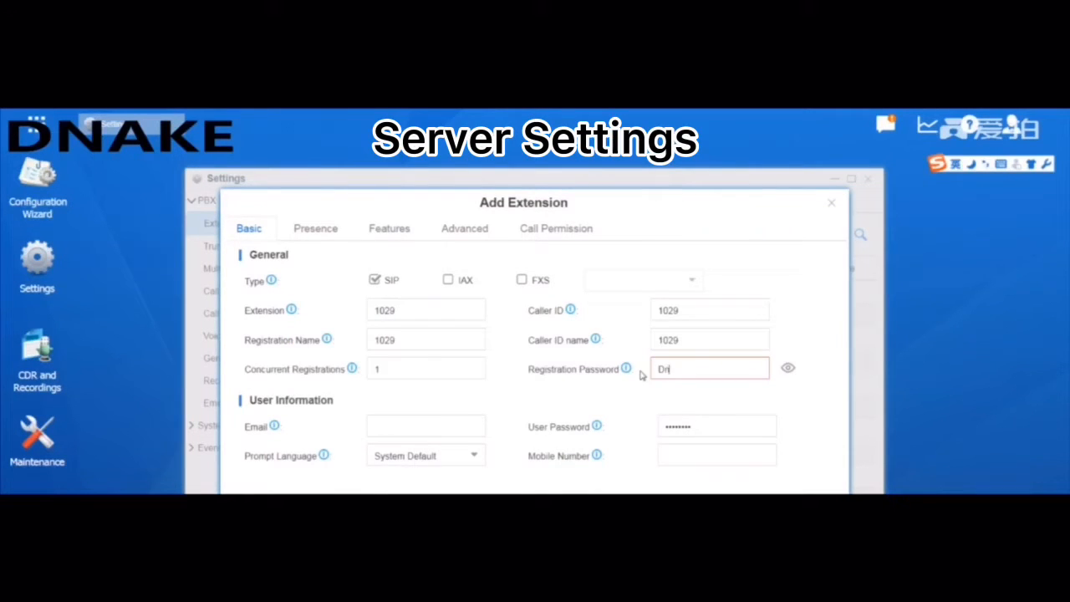
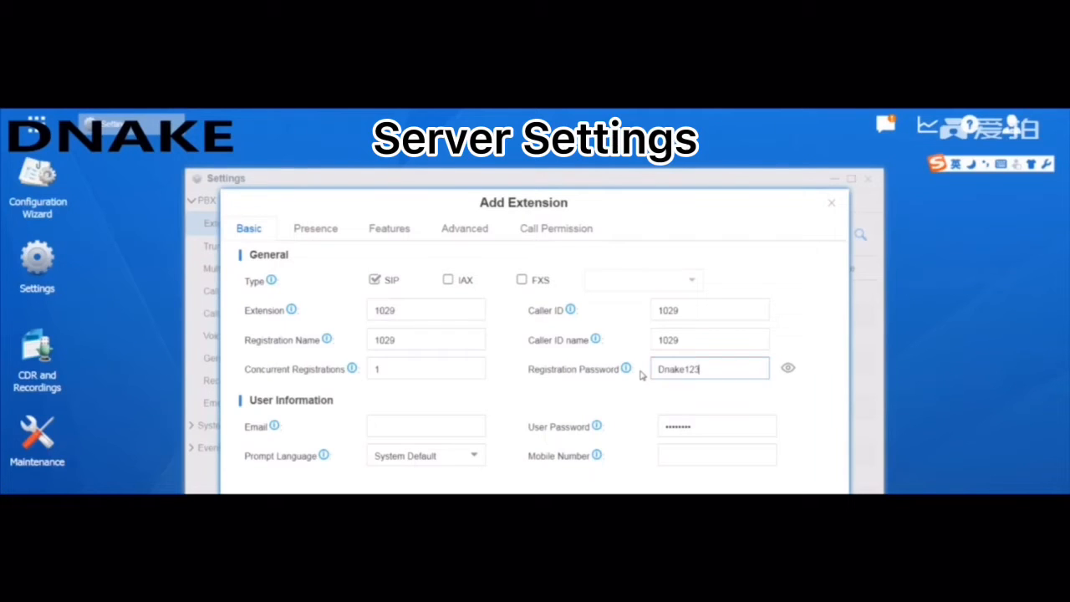
click(387, 228)
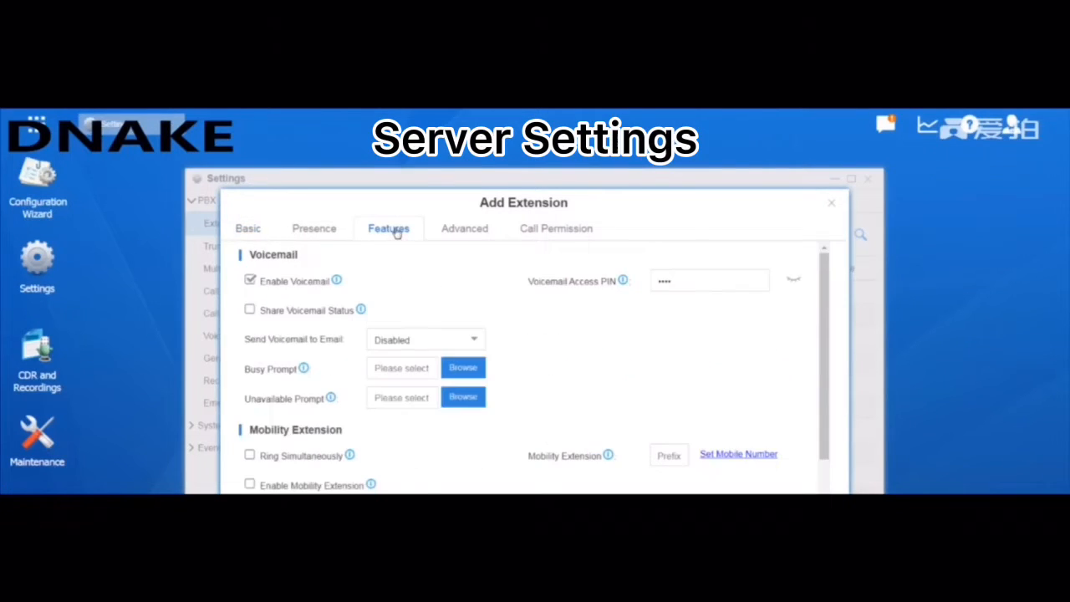
Disable voicemail, enable NAT and remote registration for 1029, acknowledge the warning and apply.
click(250, 281)
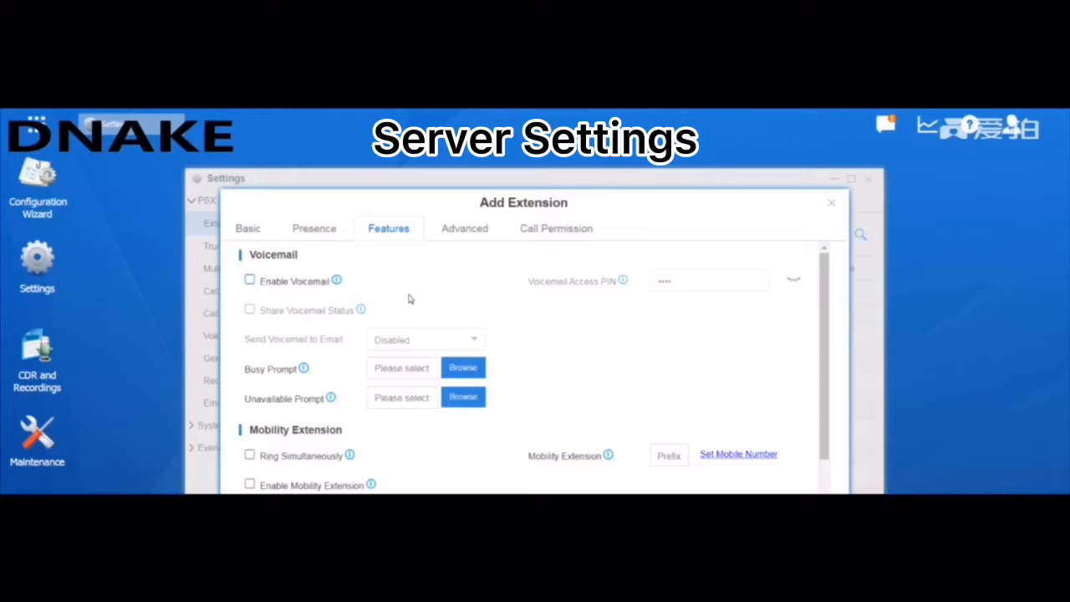
click(463, 228)
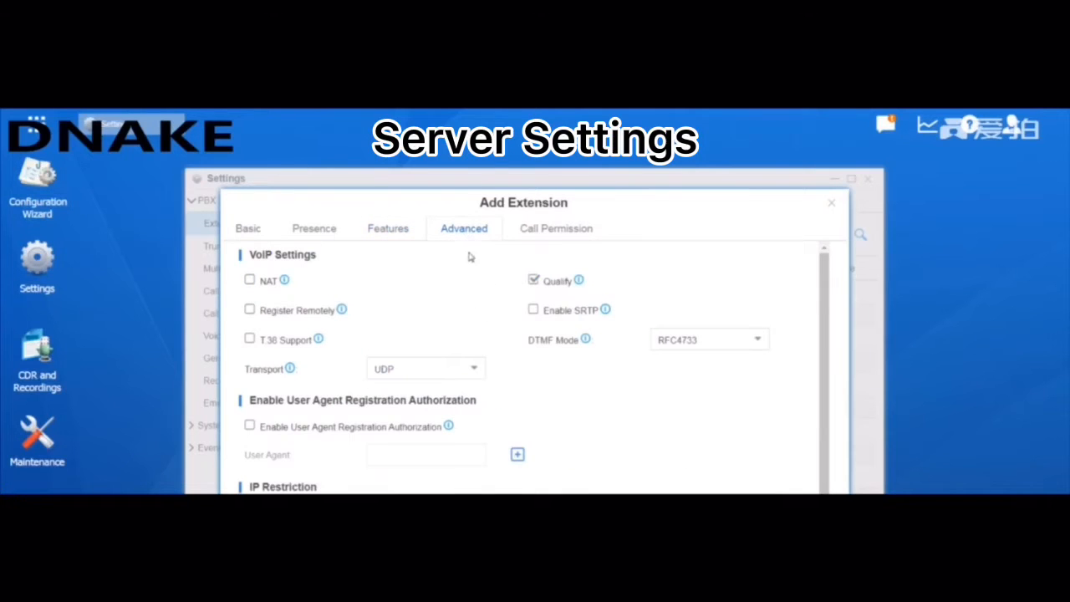
click(249, 281)
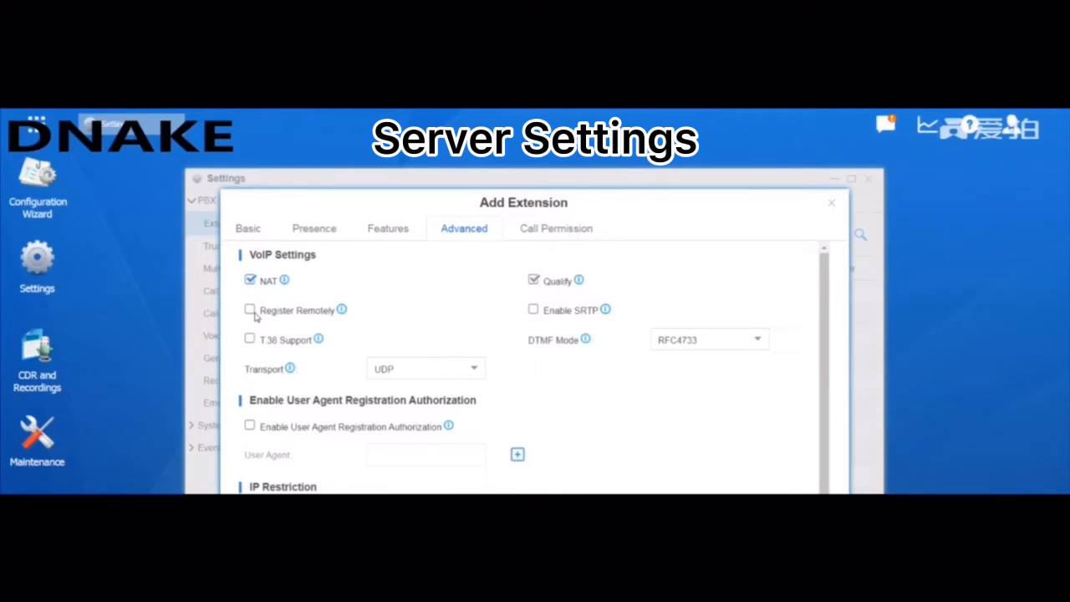
click(251, 309)
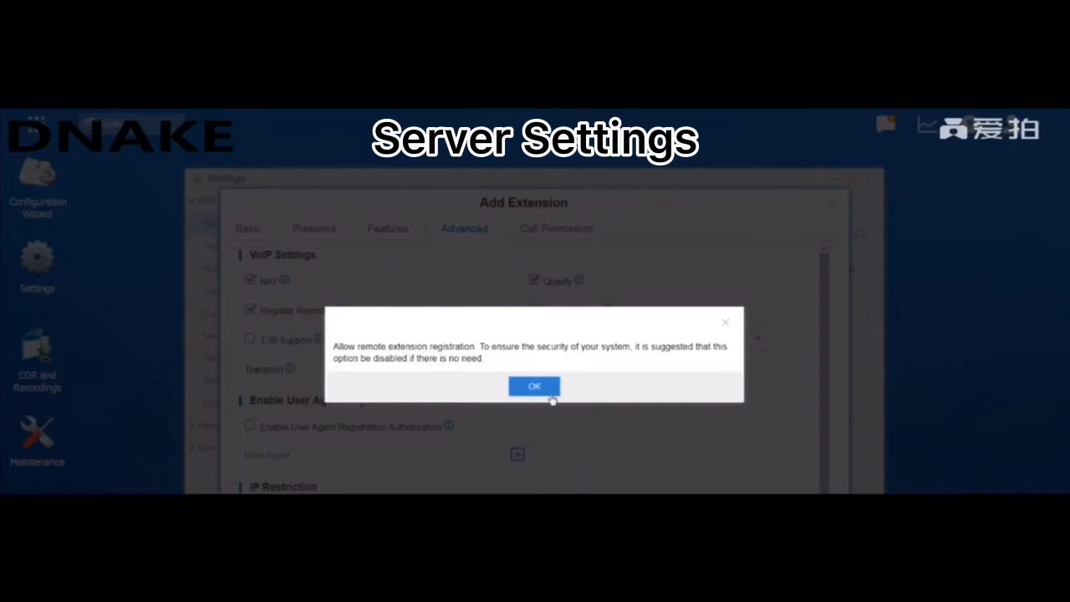
click(533, 384)
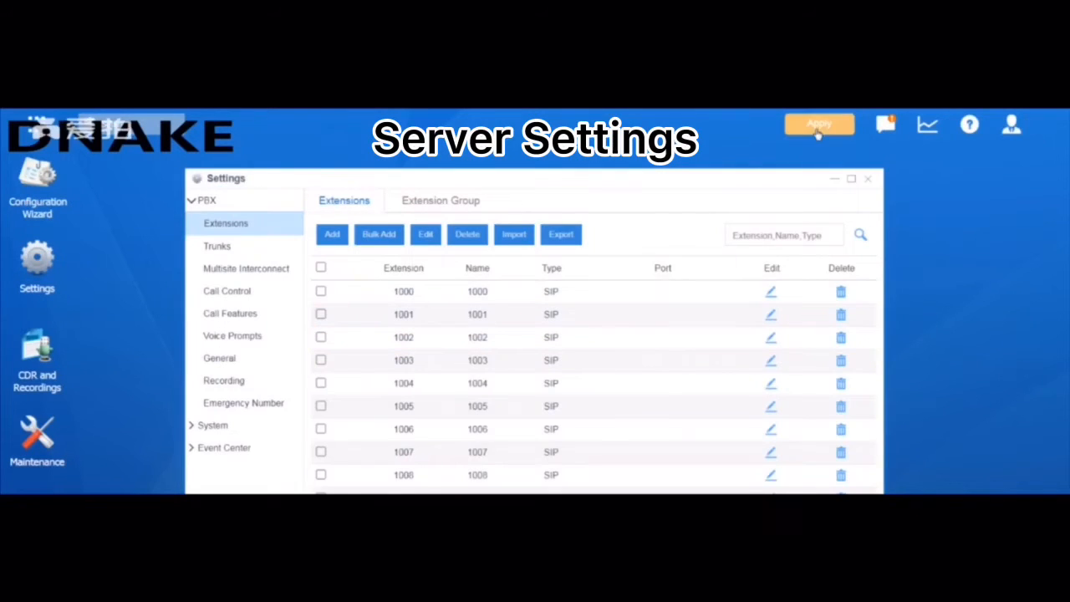
click(819, 124)
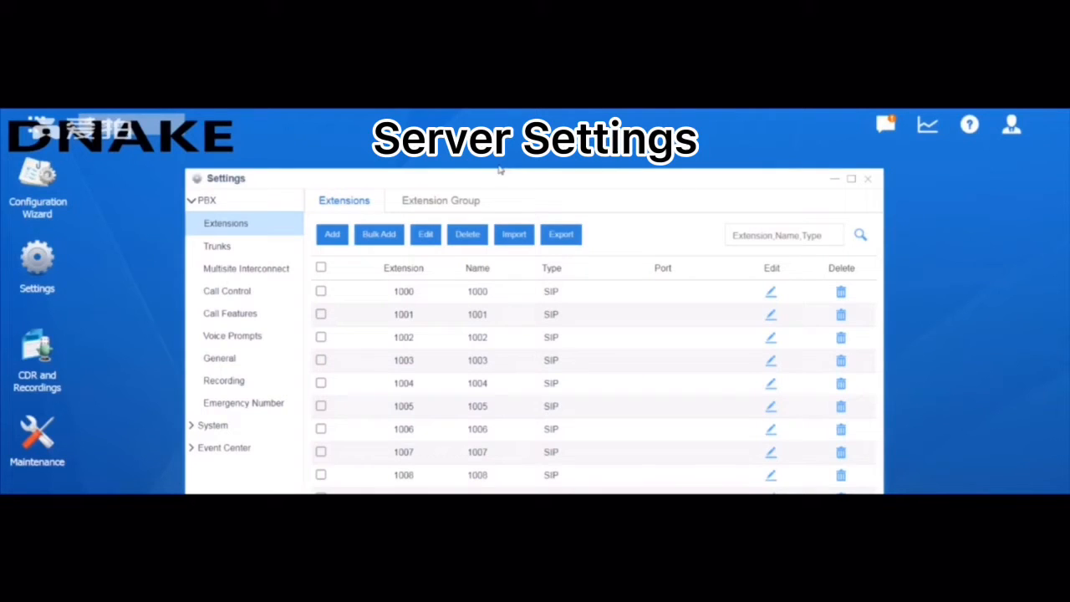
mouse_move(984, 278)
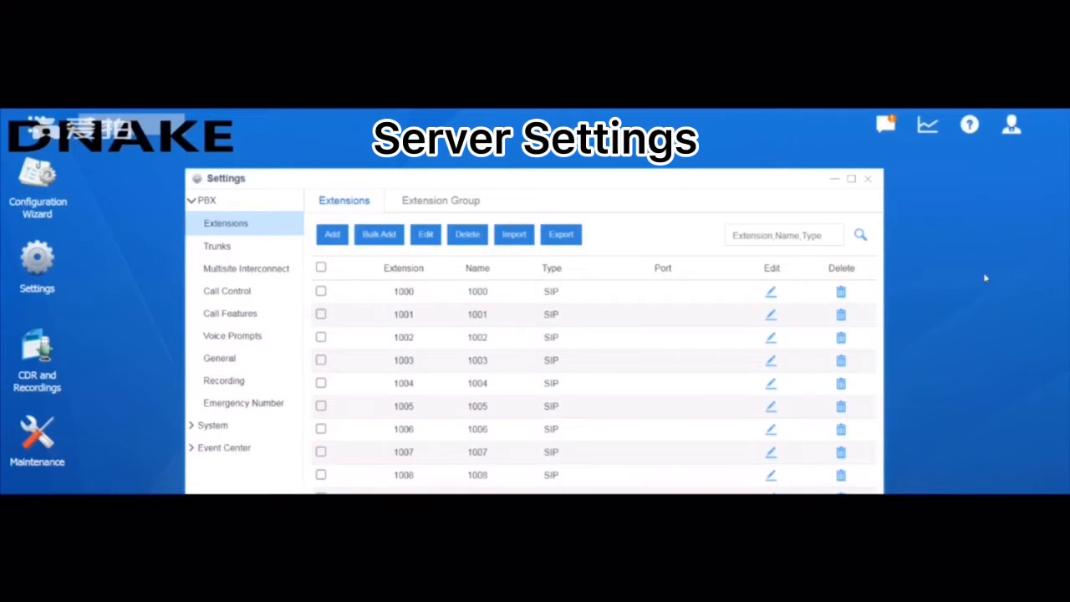
mouse_move(147, 280)
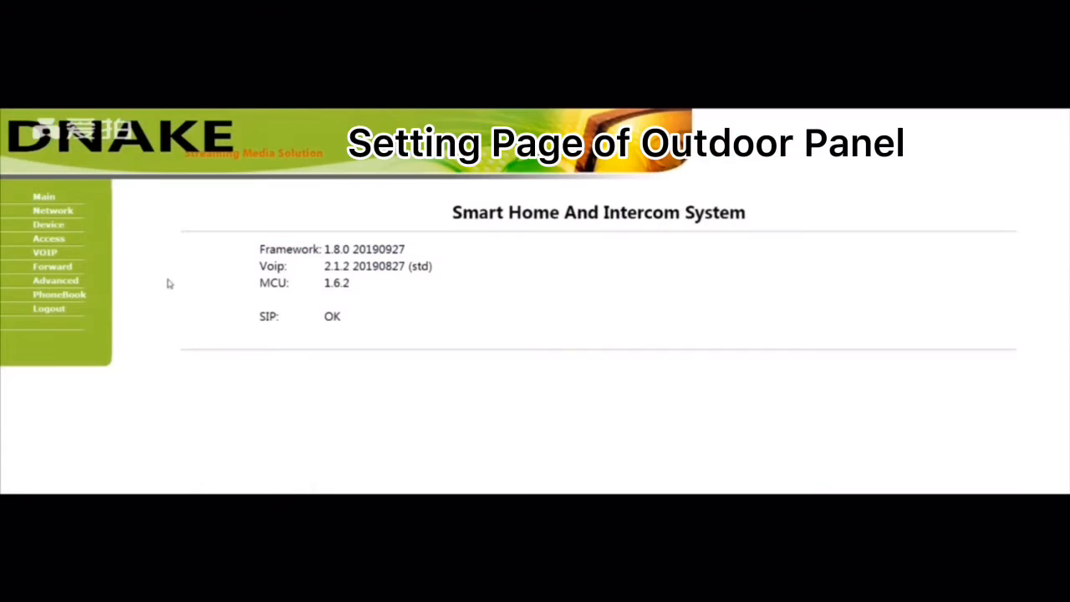
mouse_move(184, 254)
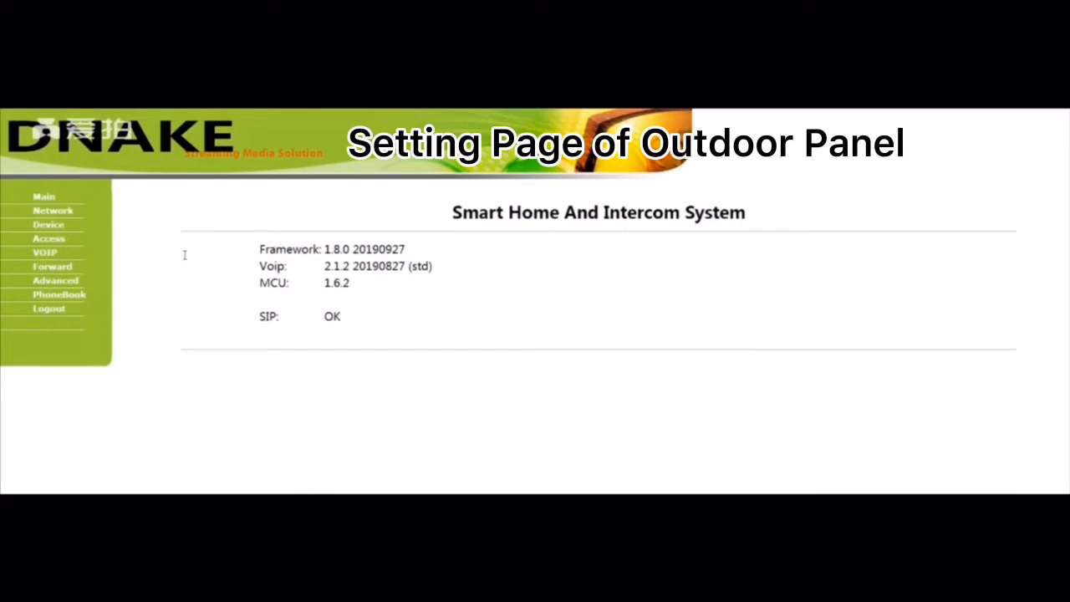
mouse_move(86, 298)
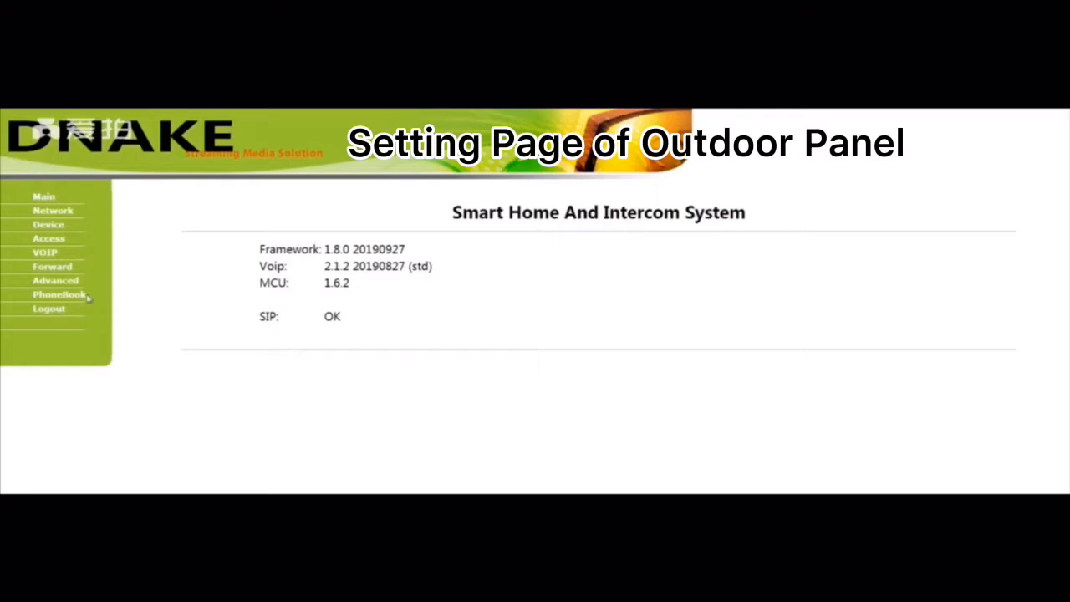
Set the outdoor panel SIP account to proxy and realm 222.76.245.60, user 1029 with password.
click(45, 253)
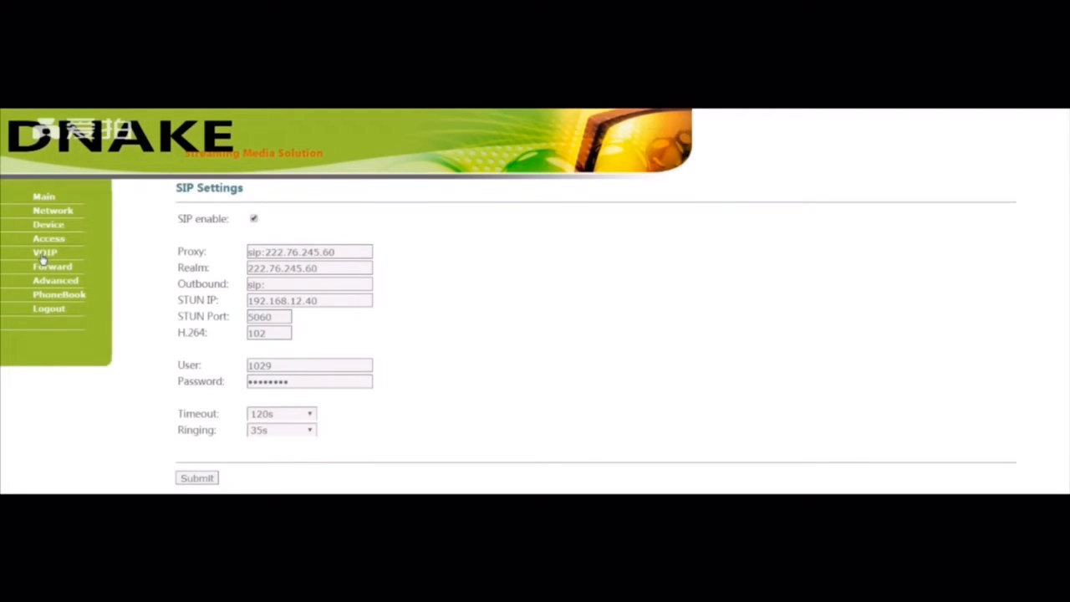
mouse_move(259, 228)
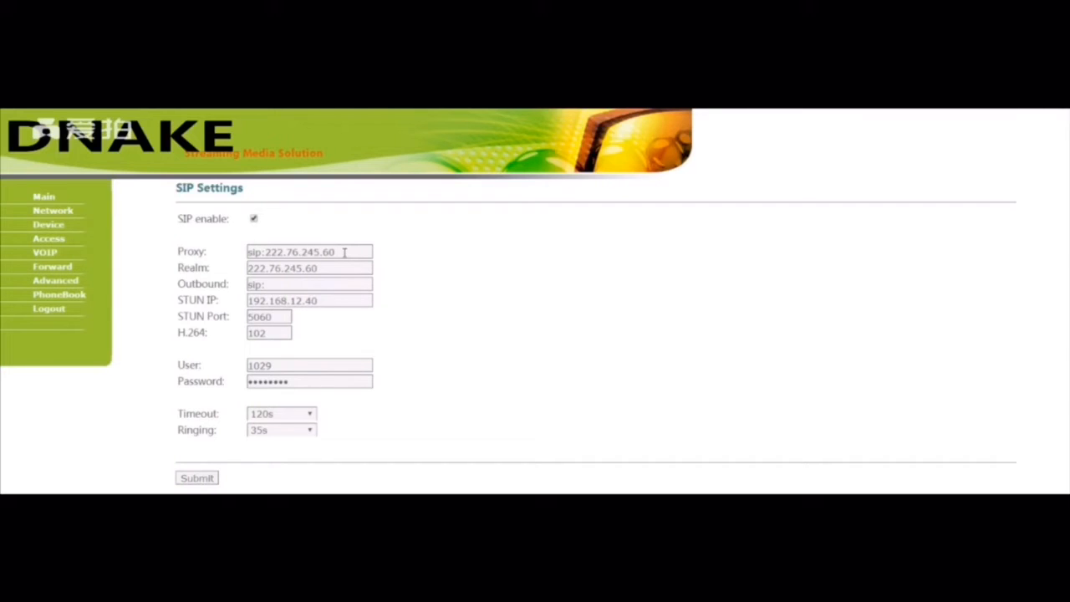
click(307, 251)
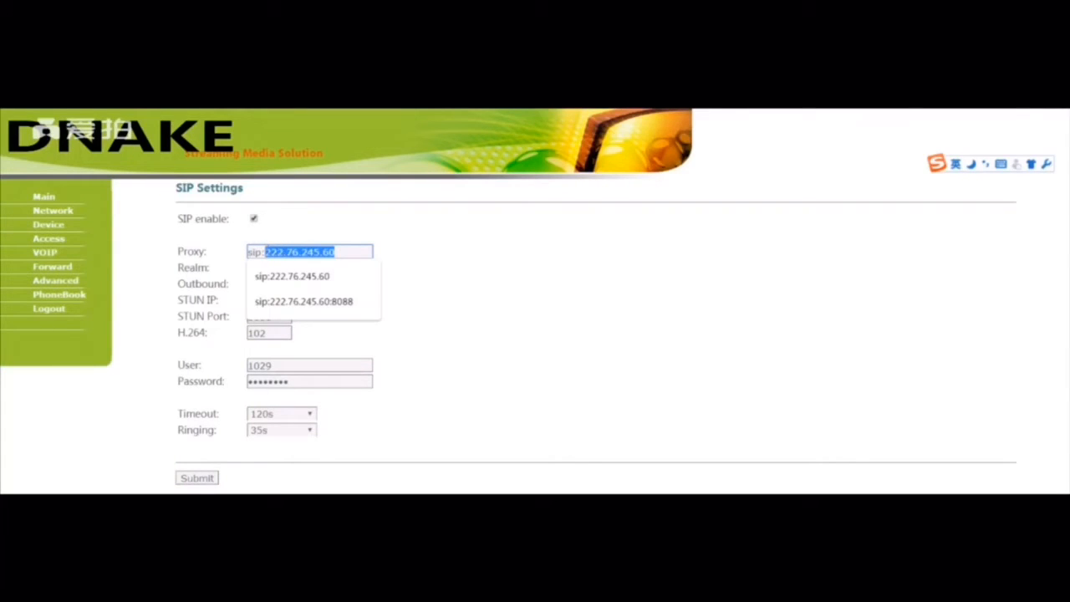
click(307, 268)
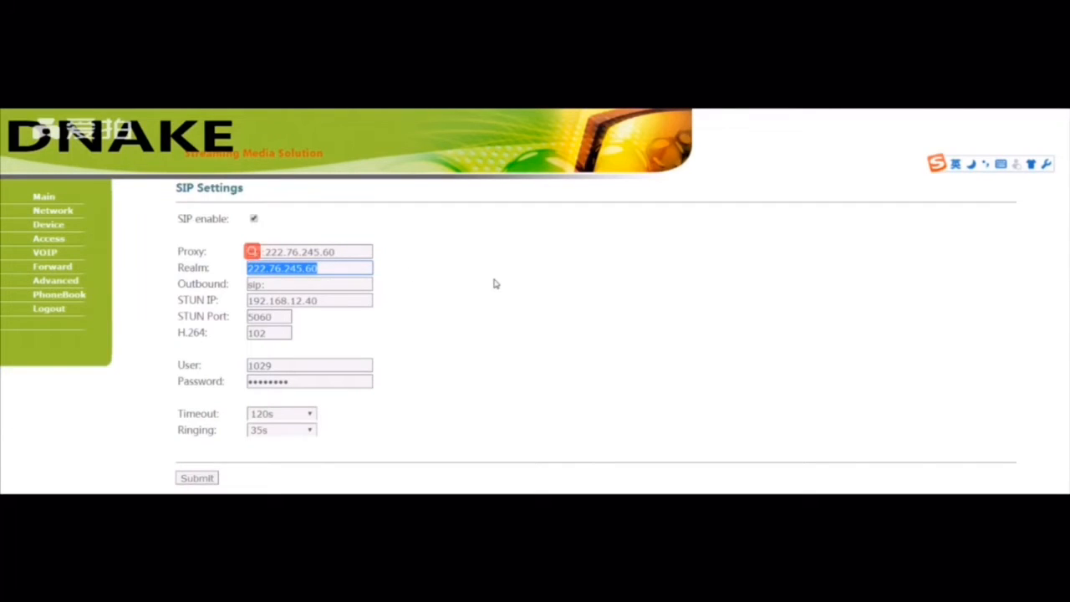
click(307, 364)
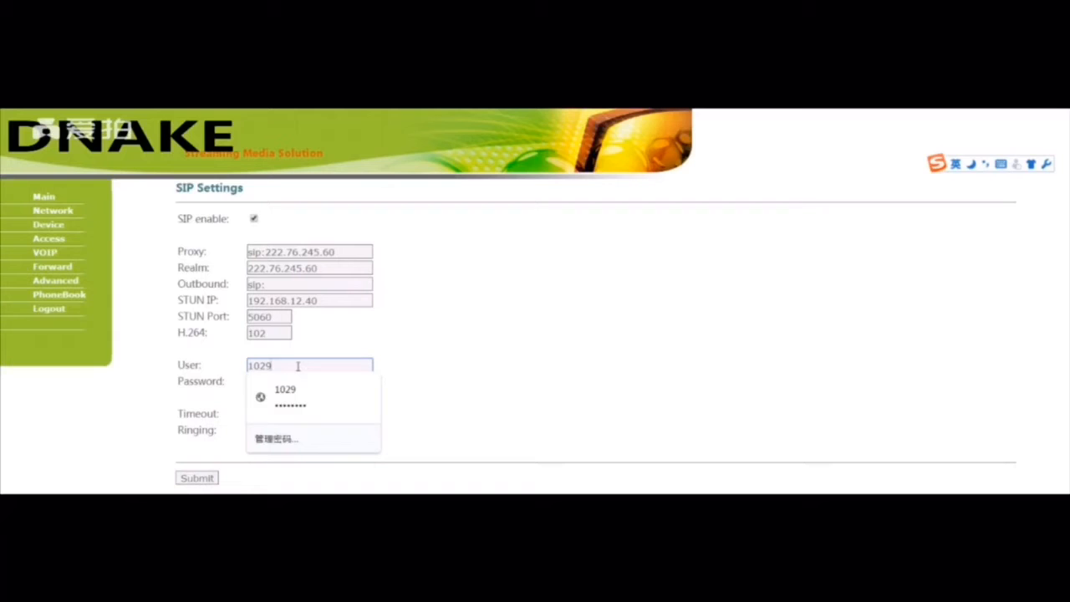
click(286, 389)
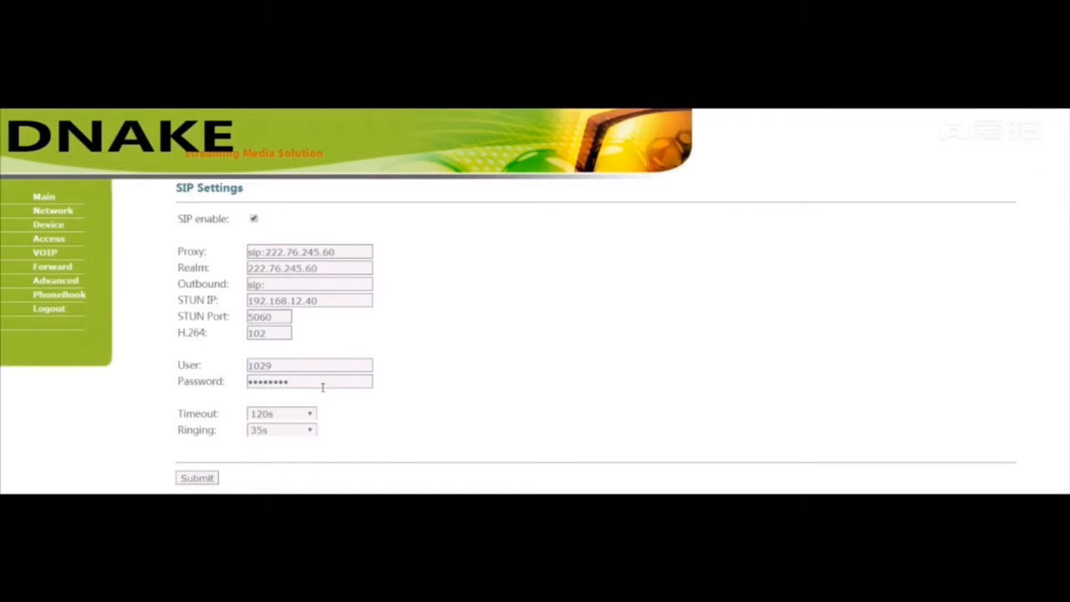
mouse_move(267, 488)
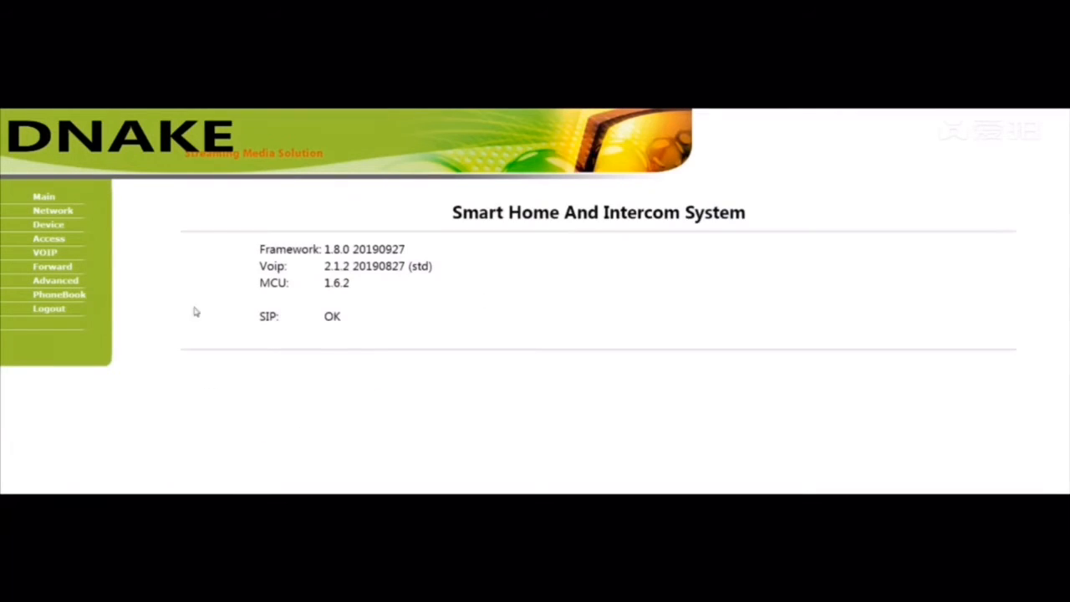
mouse_move(355, 306)
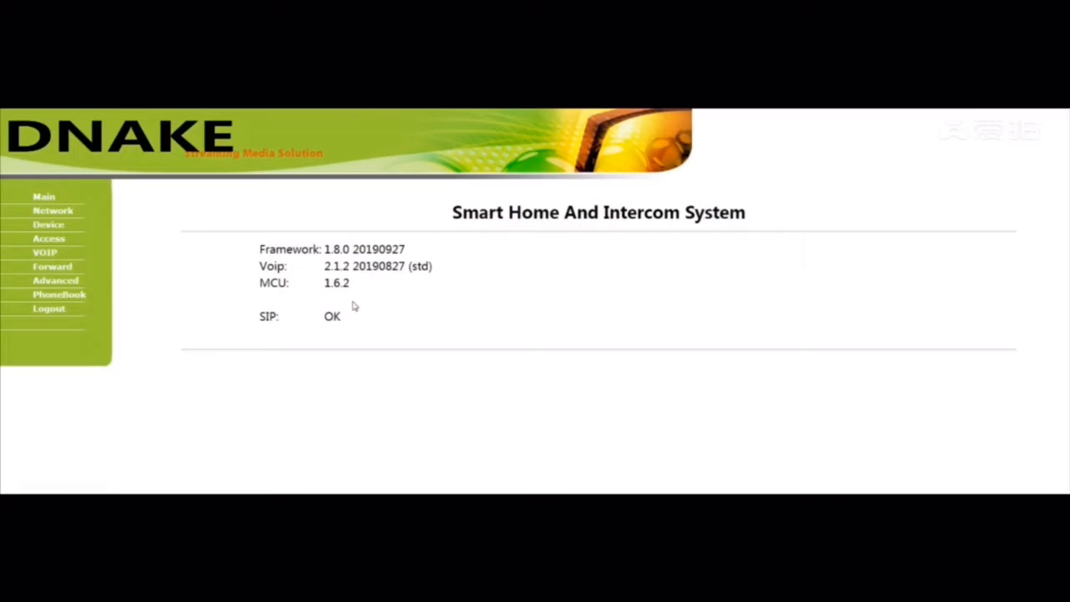
mouse_move(336, 331)
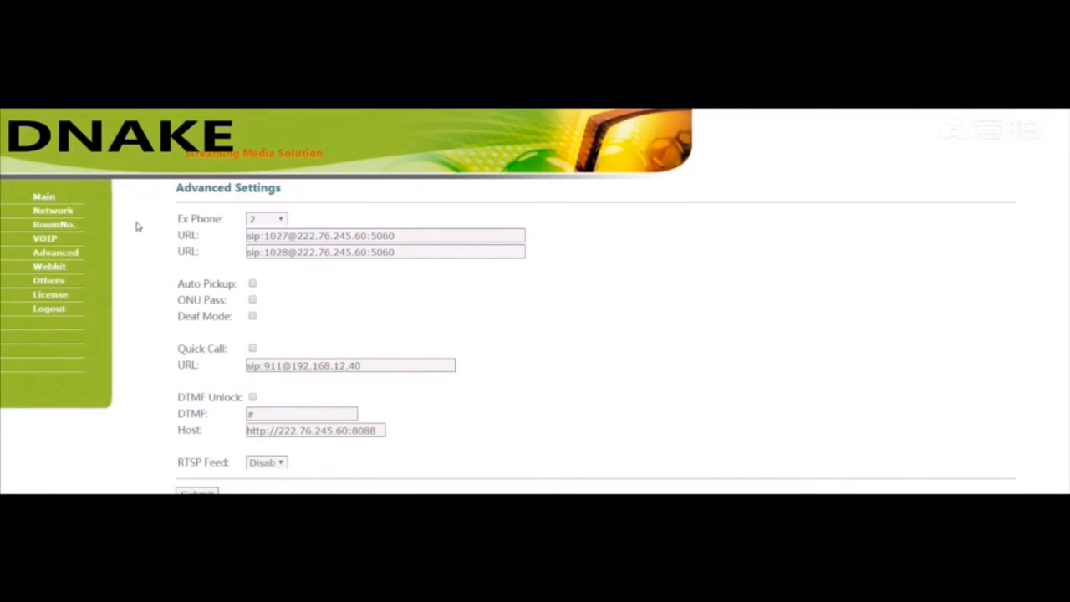
mouse_move(55, 258)
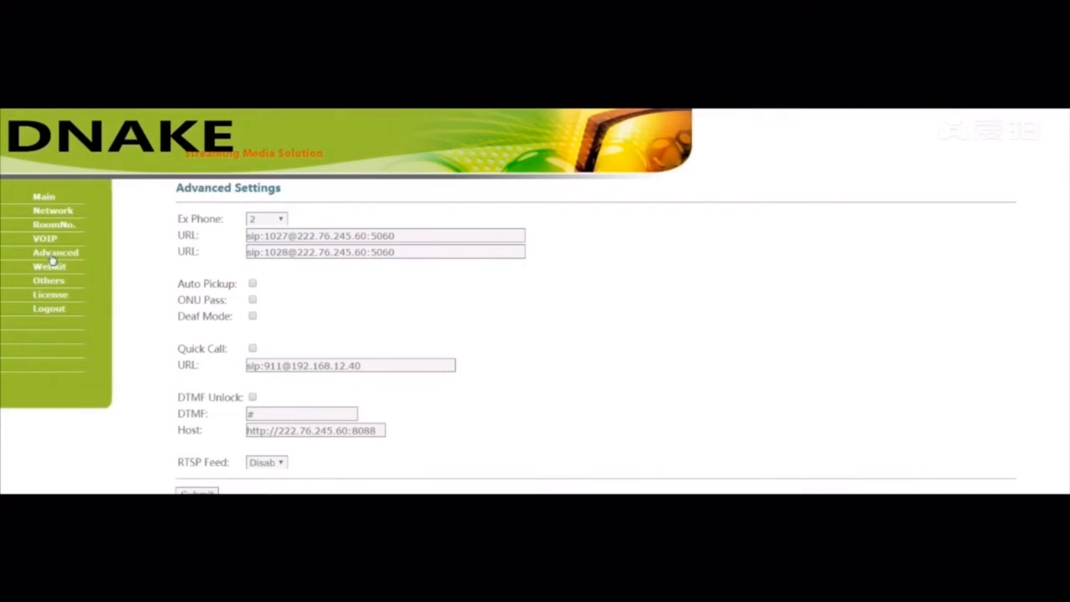
mouse_move(212, 440)
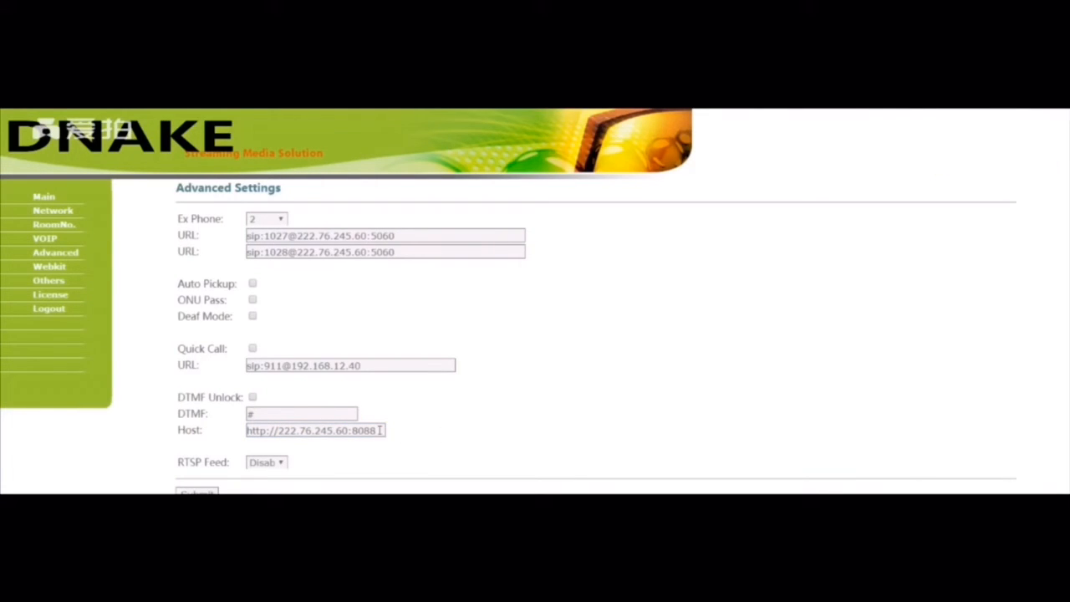
mouse_move(441, 434)
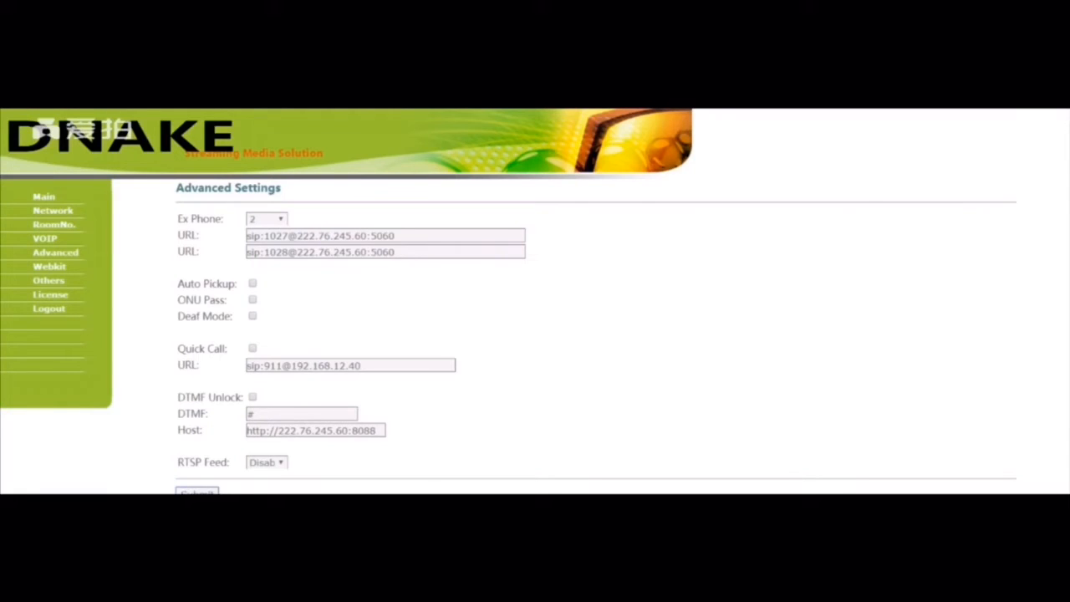
mouse_move(525, 468)
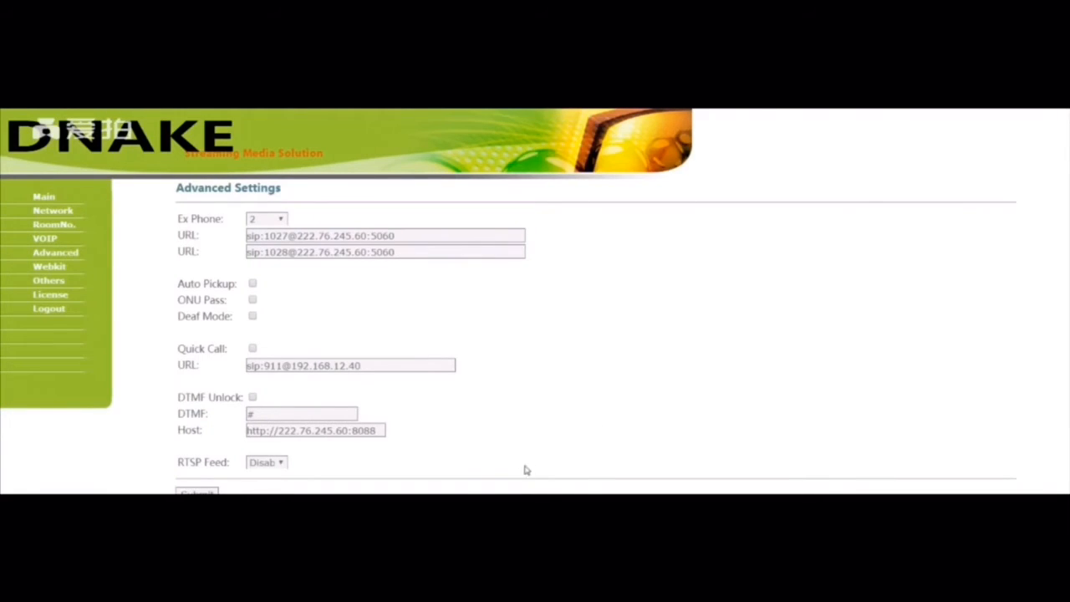
mouse_move(584, 452)
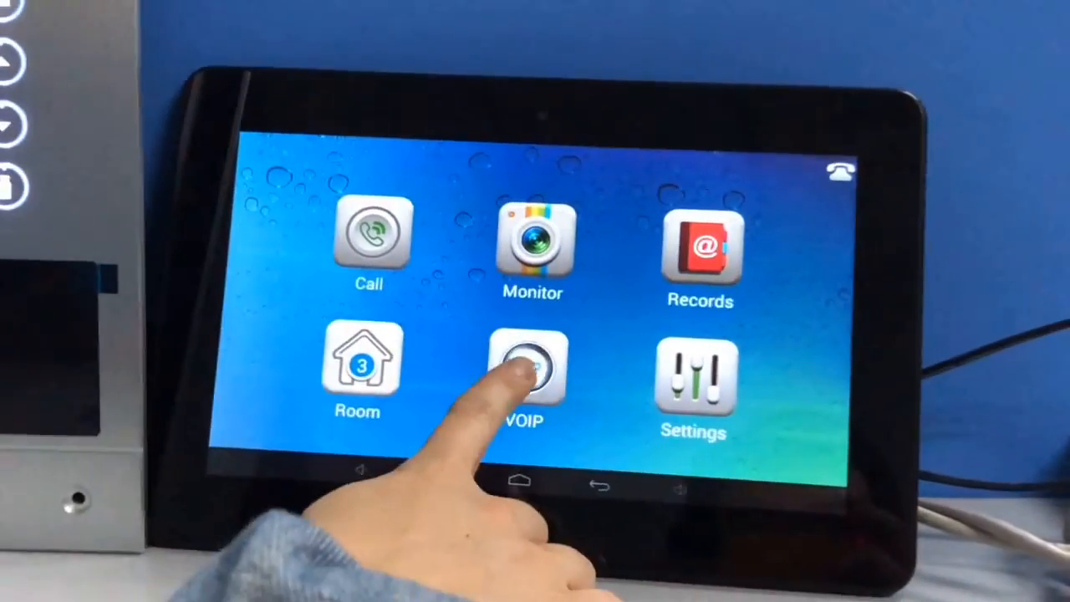
Add a VoIP SIP user nicknamed cathy on the indoor monitor and show its QR code.
click(528, 371)
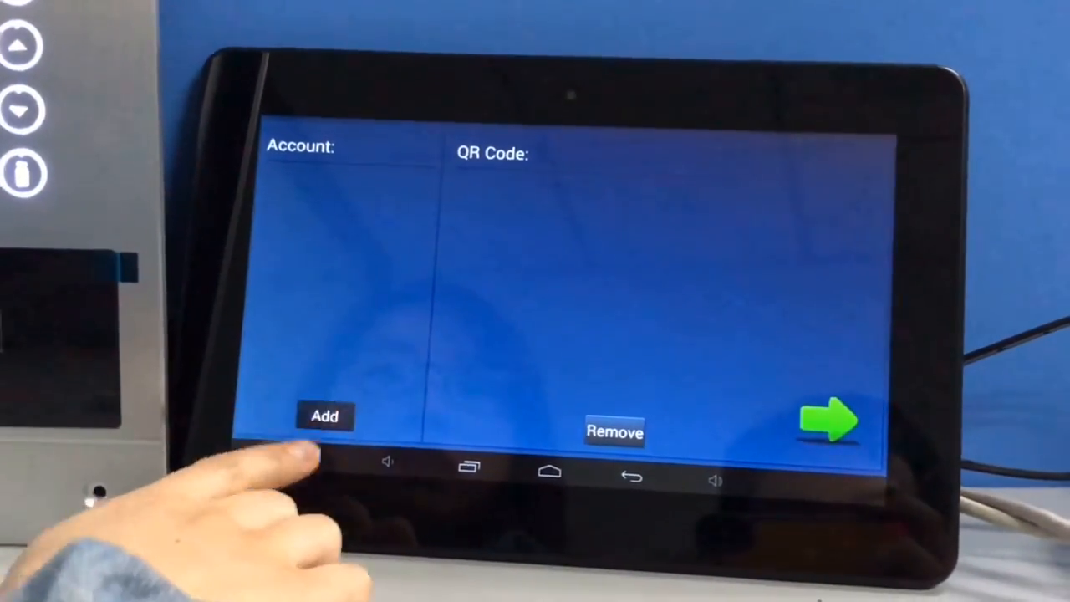
click(325, 415)
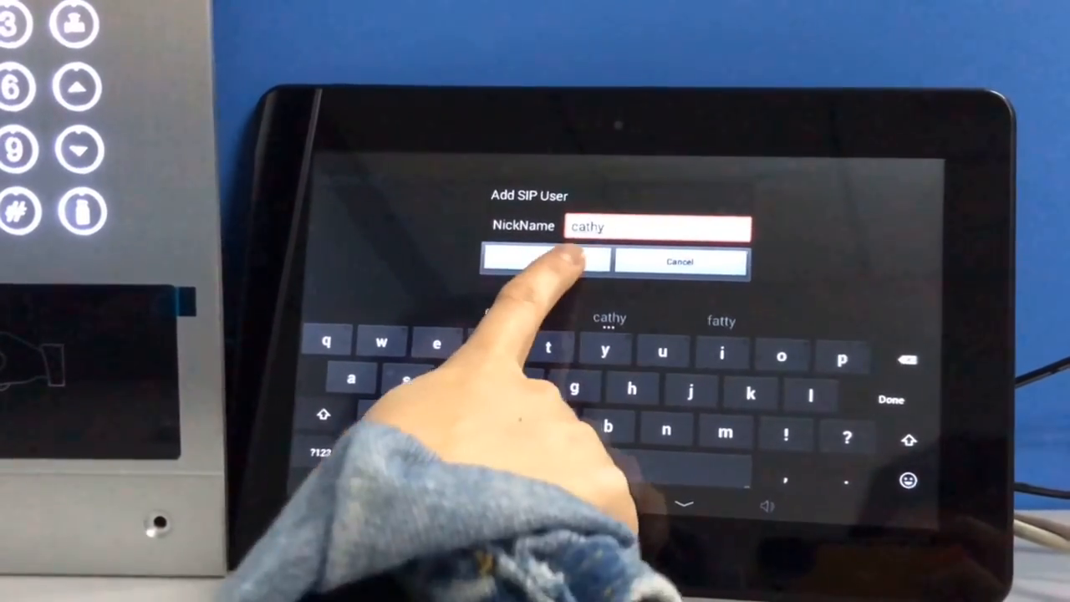
click(545, 261)
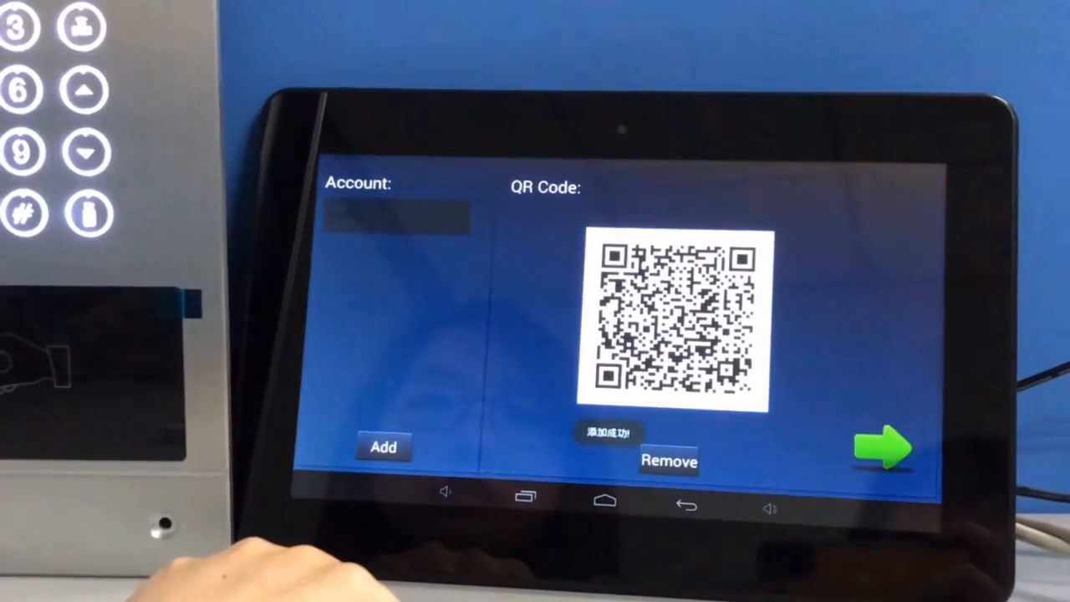